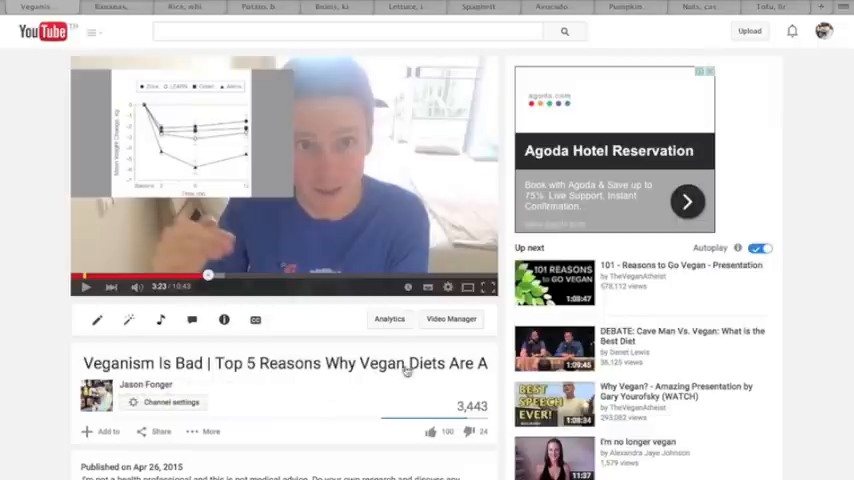
{"action": "mouse_move", "coordinate": [50, 306]}
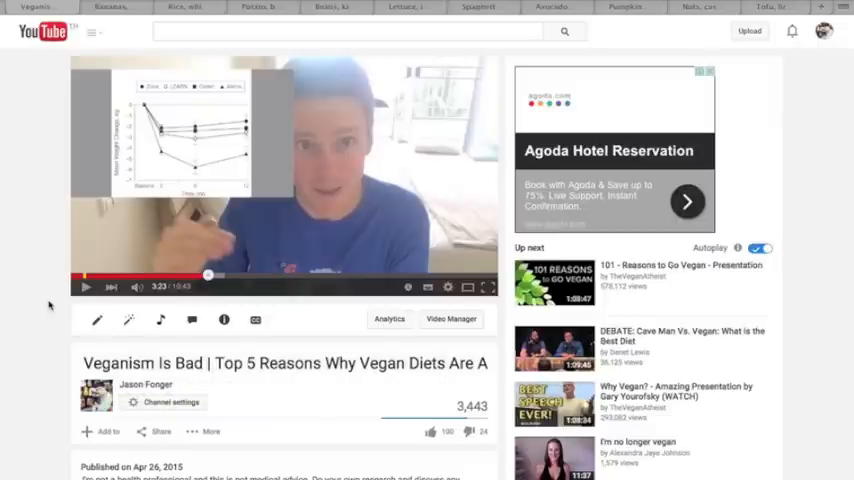
Scroll through the vegan video's YouTube comments about complete proteins.
{"action": "scroll", "scroll_direction": "down", "scroll_amount": 3}
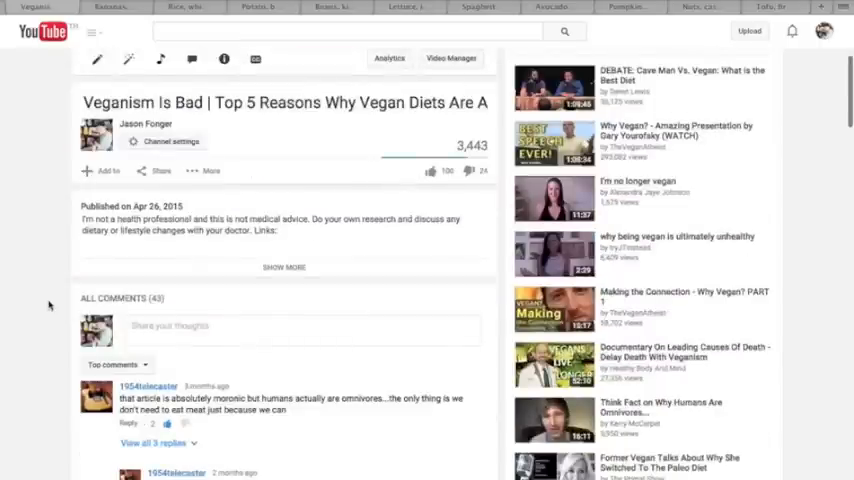
{"action": "scroll", "scroll_direction": "down", "scroll_amount": 3}
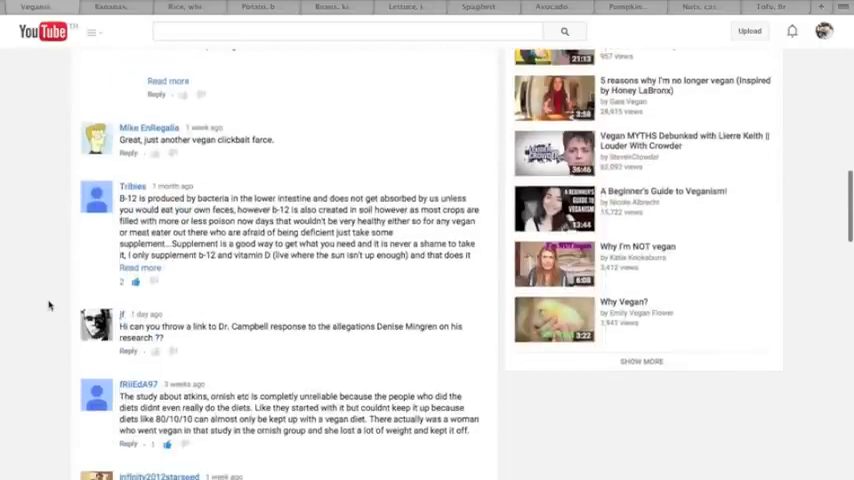
{"action": "scroll", "scroll_direction": "down", "scroll_amount": 3}
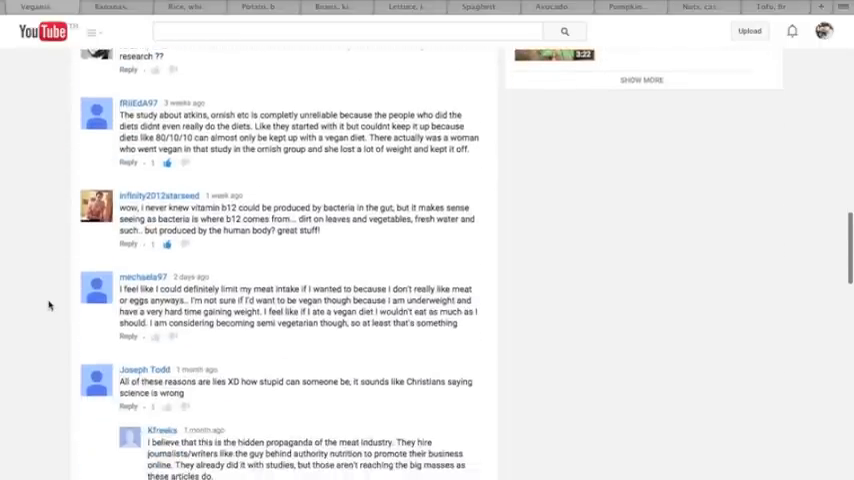
{"action": "scroll", "scroll_direction": "down", "scroll_amount": 3}
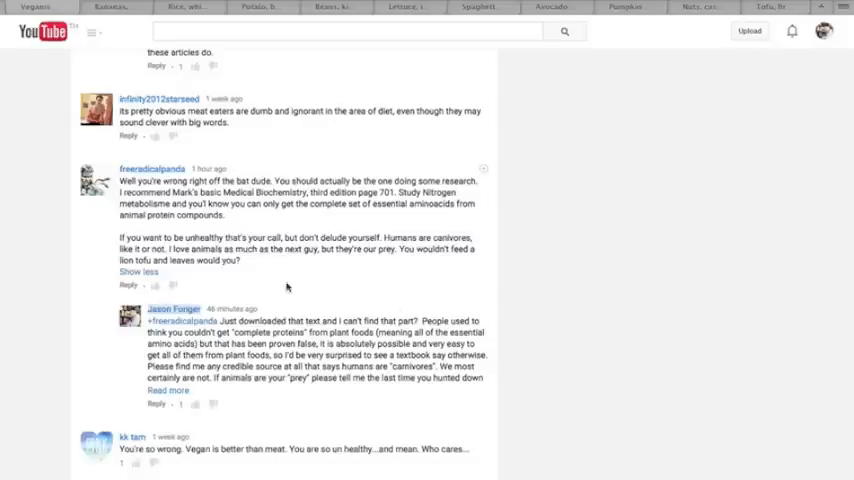
{"action": "mouse_move", "coordinate": [267, 286]}
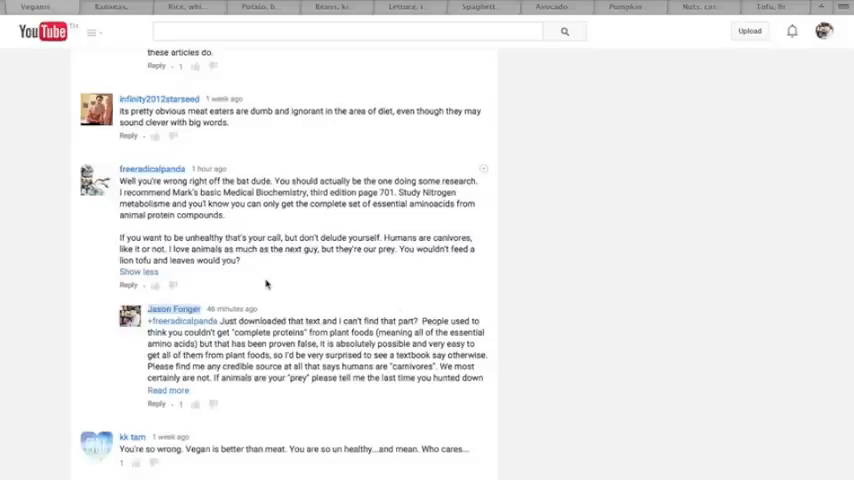
{"action": "scroll", "scroll_direction": "down", "scroll_amount": 3}
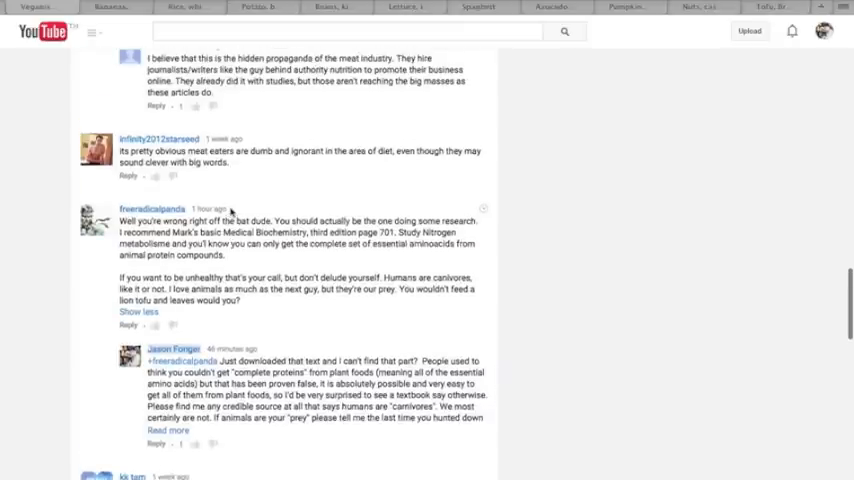
{"action": "mouse_move", "coordinate": [302, 260]}
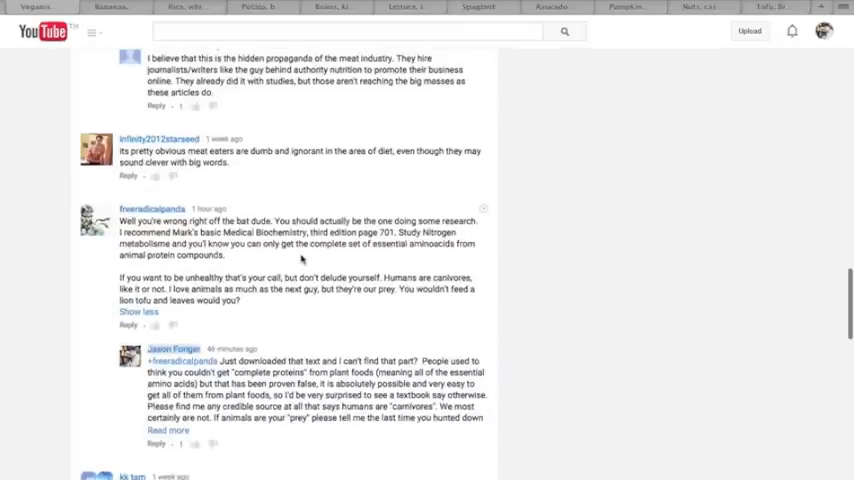
{"action": "scroll", "scroll_direction": "down", "scroll_amount": 3}
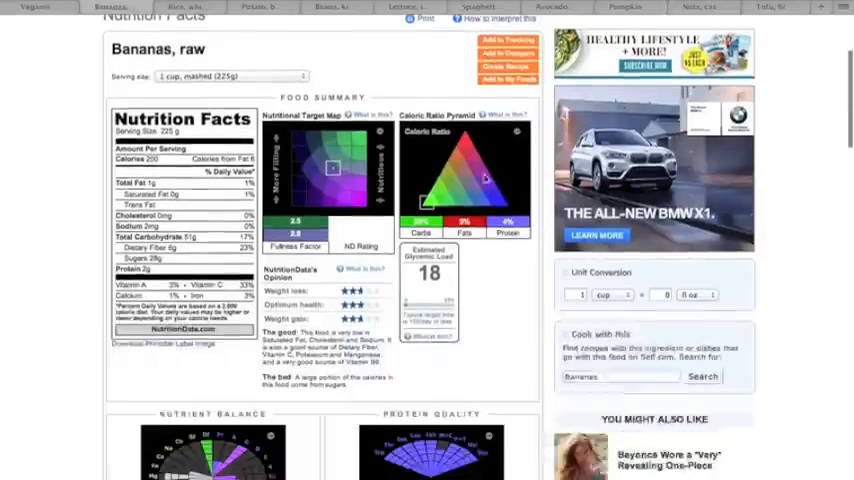
Scroll the raw bananas page down to its nutrient balance and Protein Quality charts.
{"action": "scroll", "scroll_direction": "down", "scroll_amount": 3}
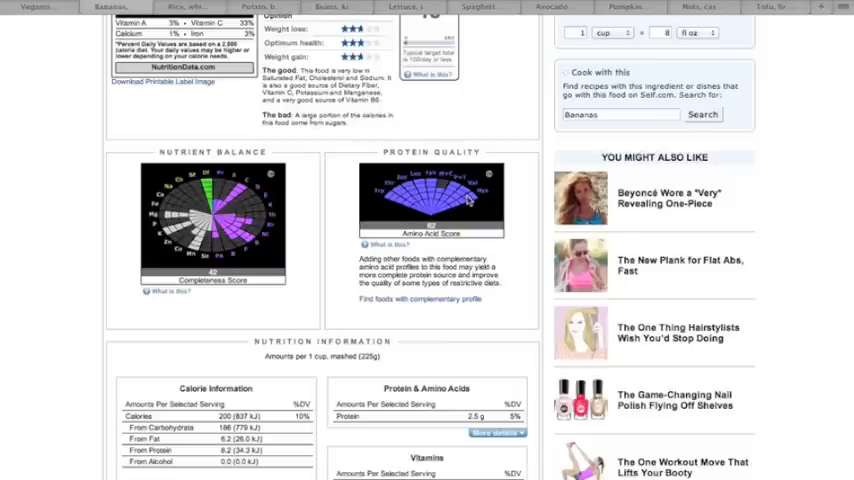
{"action": "mouse_move", "coordinate": [387, 182]}
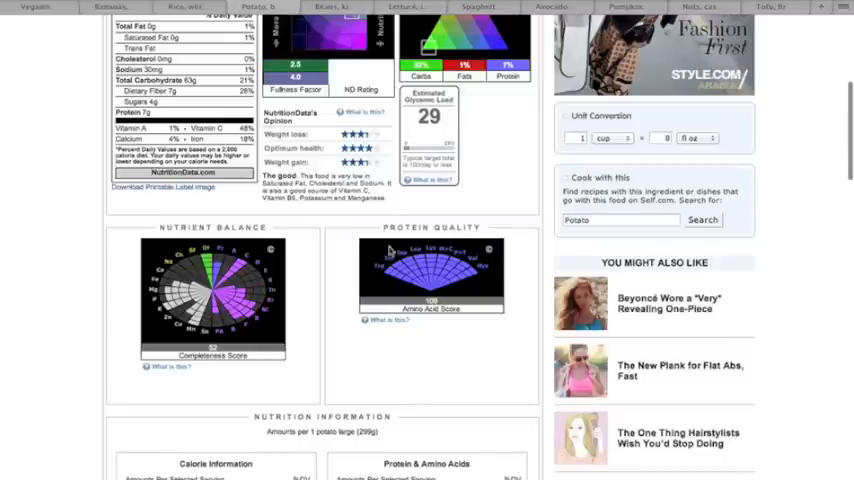
{"action": "mouse_move", "coordinate": [355, 215]}
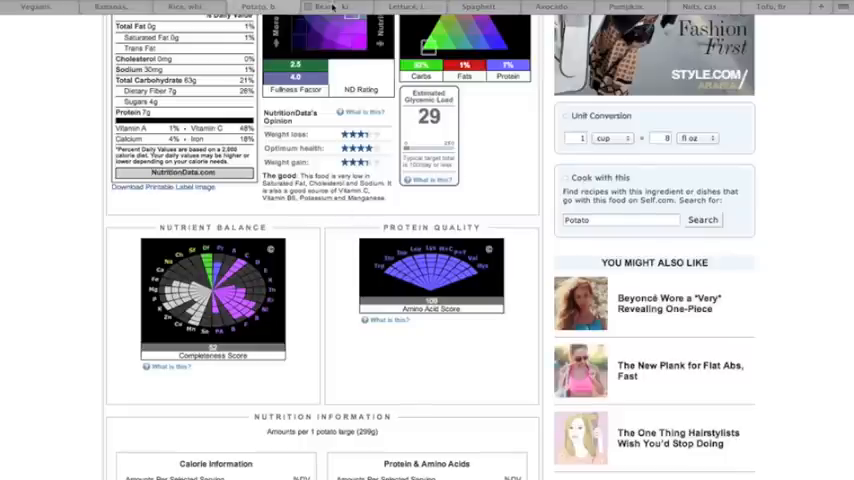
View the beans Protein Quality chart, then scroll through the lettuce nutrition information.
{"action": "left_click", "coordinate": [332, 7]}
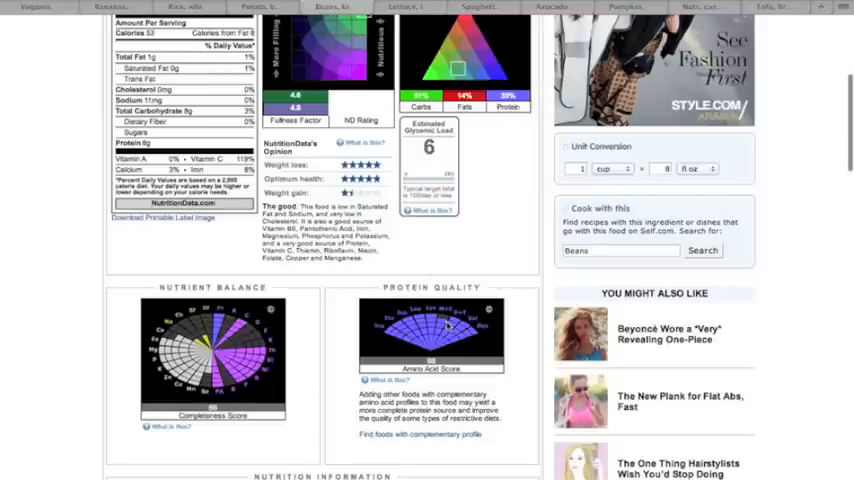
{"action": "scroll", "scroll_direction": "down", "scroll_amount": 3}
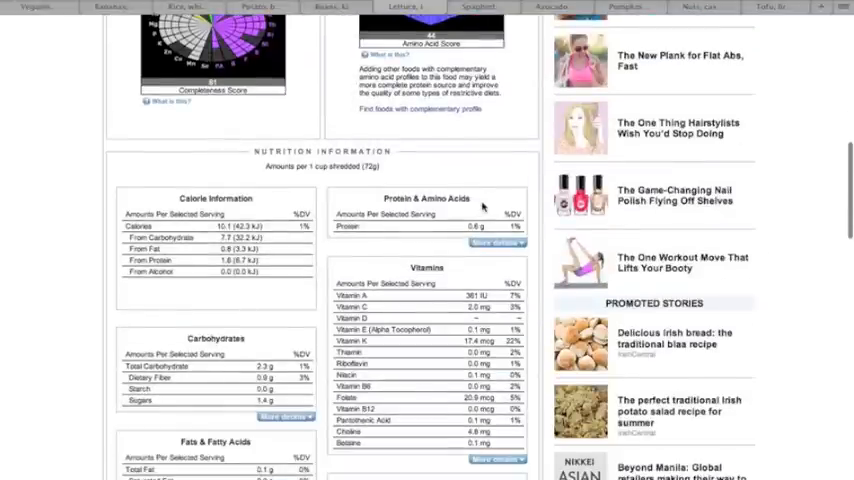
{"action": "mouse_move", "coordinate": [323, 177]}
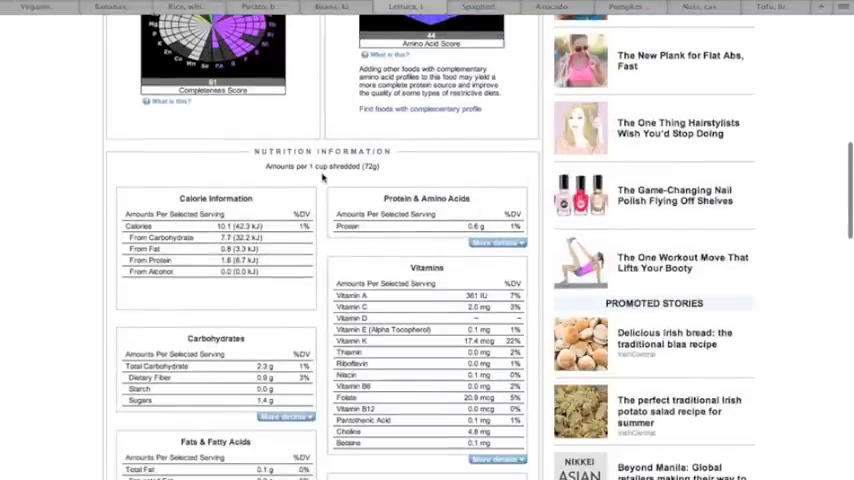
{"action": "scroll", "scroll_direction": "up", "scroll_amount": 3}
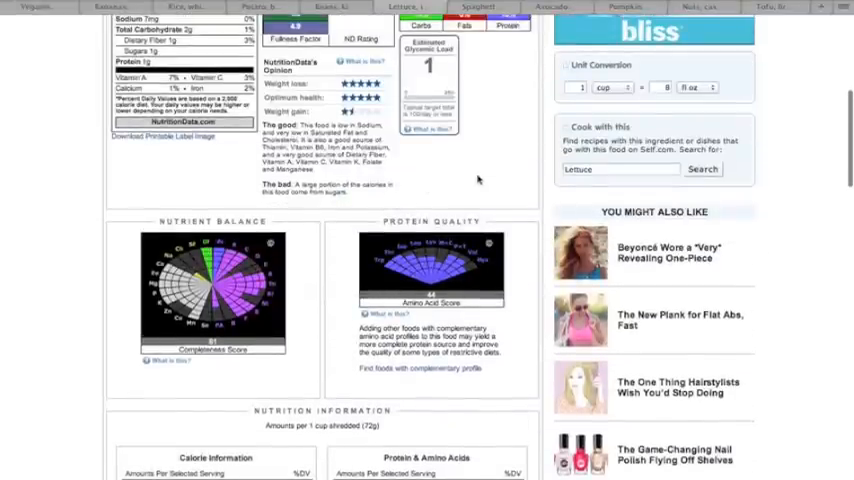
{"action": "scroll", "scroll_direction": "down", "scroll_amount": 3}
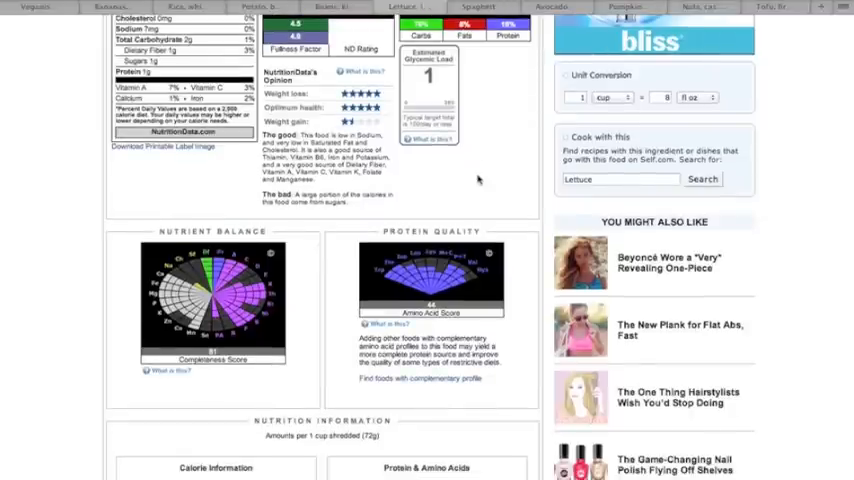
{"action": "scroll", "scroll_direction": "down", "scroll_amount": 3}
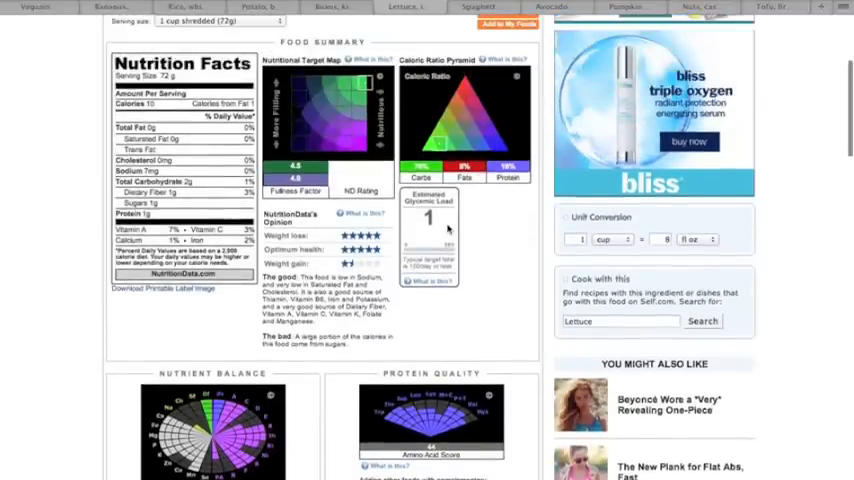
{"action": "scroll", "scroll_direction": "down", "scroll_amount": 3}
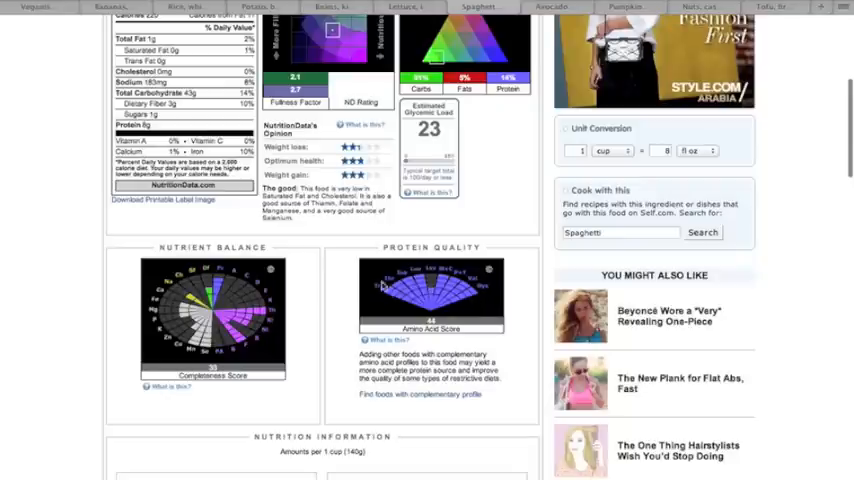
View the nuts and firm tofu protein quality charts, ending at tofu's page top.
{"action": "left_click", "coordinate": [551, 7]}
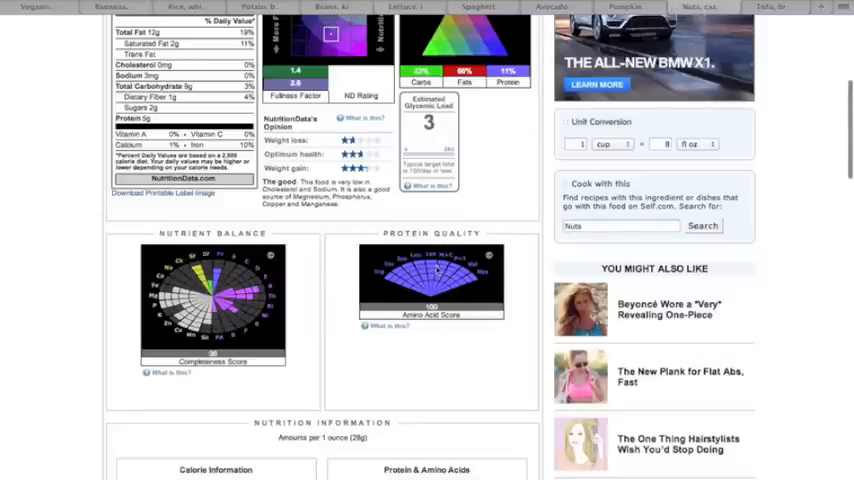
{"action": "mouse_move", "coordinate": [493, 233]}
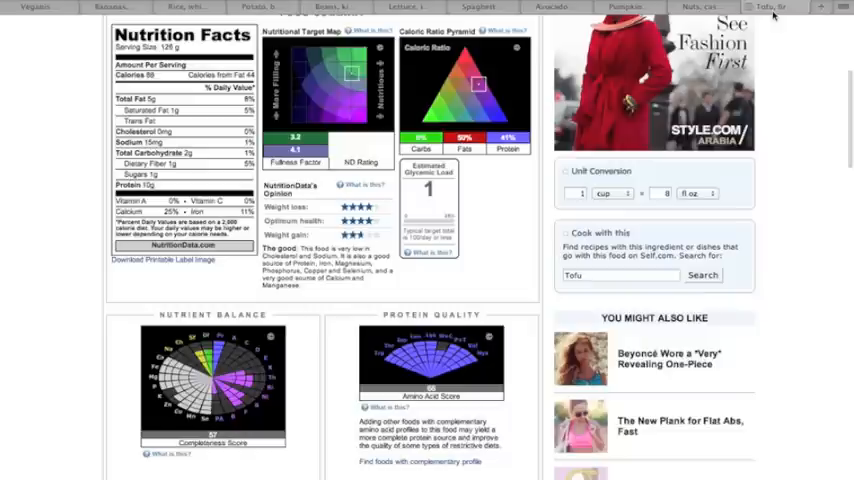
{"action": "mouse_move", "coordinate": [516, 372]}
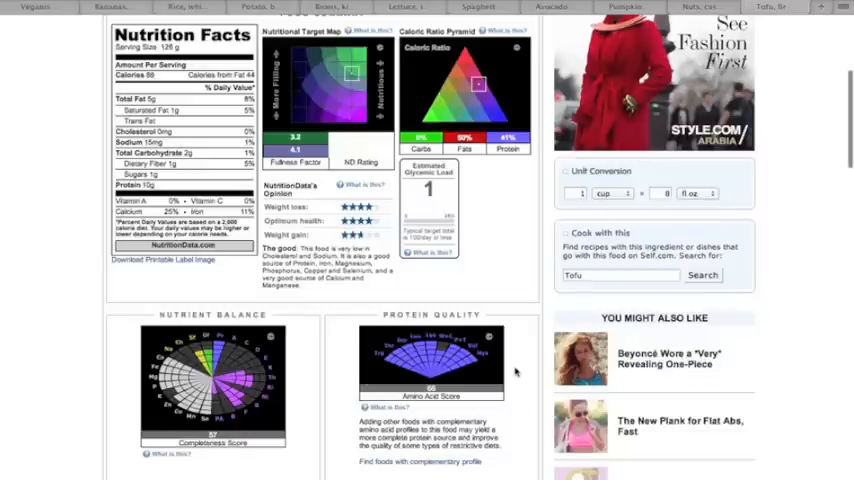
{"action": "scroll", "scroll_direction": "down", "scroll_amount": 3}
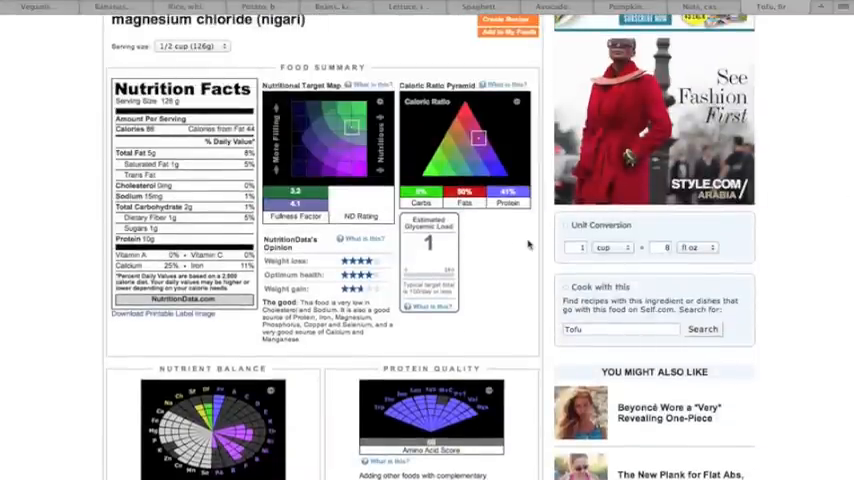
{"action": "scroll", "scroll_direction": "up", "scroll_amount": 3}
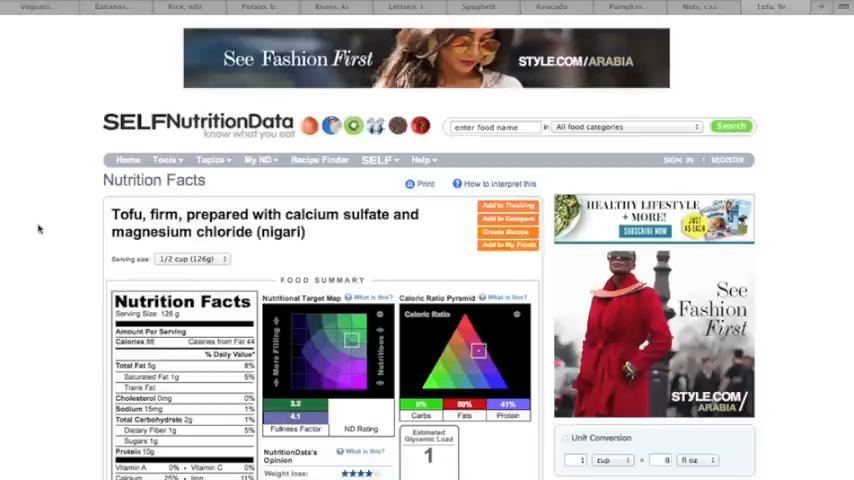
{"action": "mouse_move", "coordinate": [93, 118]}
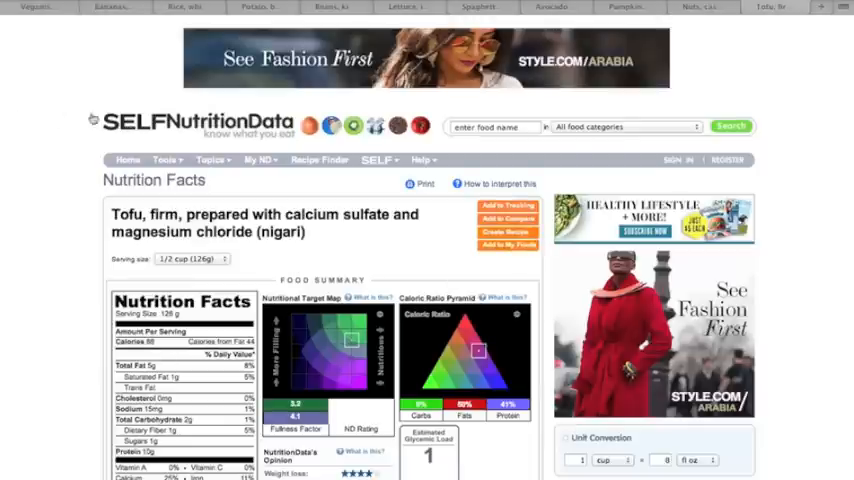